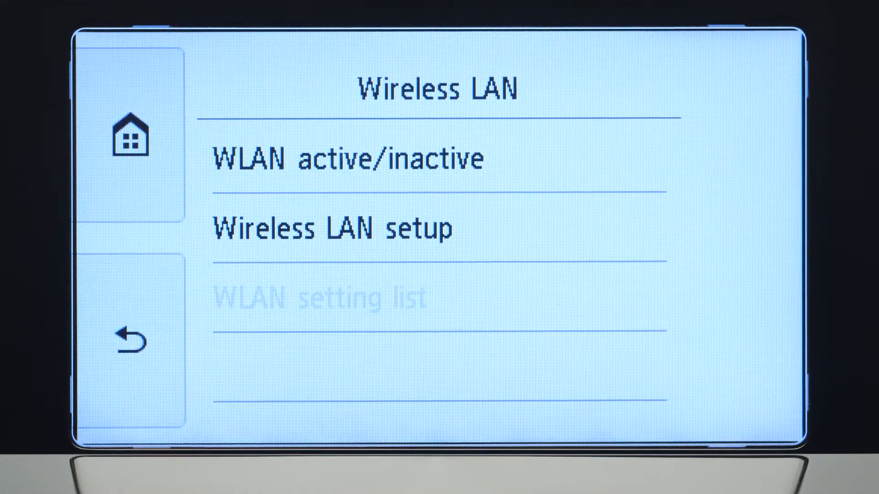
- On the printer touchscreen, run Wireless LAN setup with the WPS push-button method
click(392, 229)
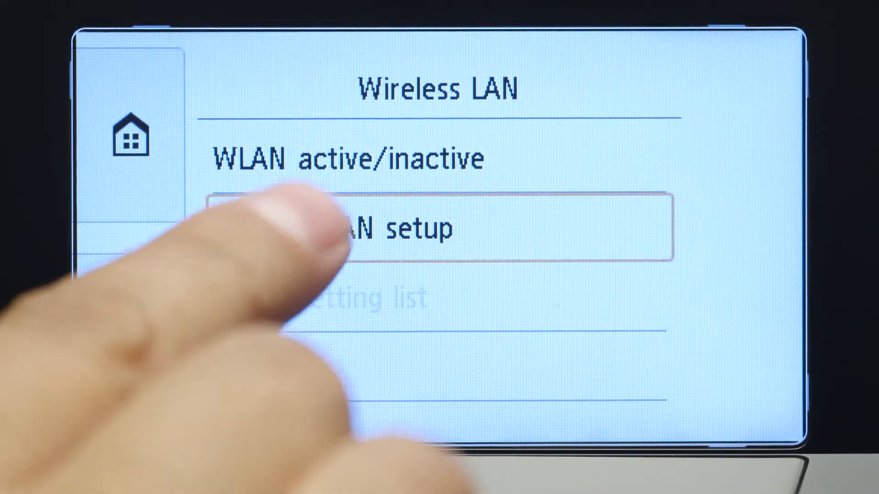
click(437, 228)
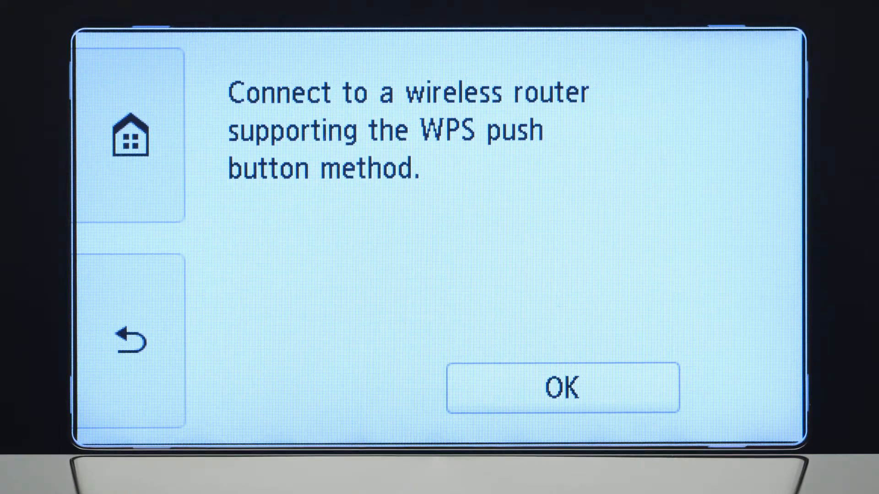
click(562, 387)
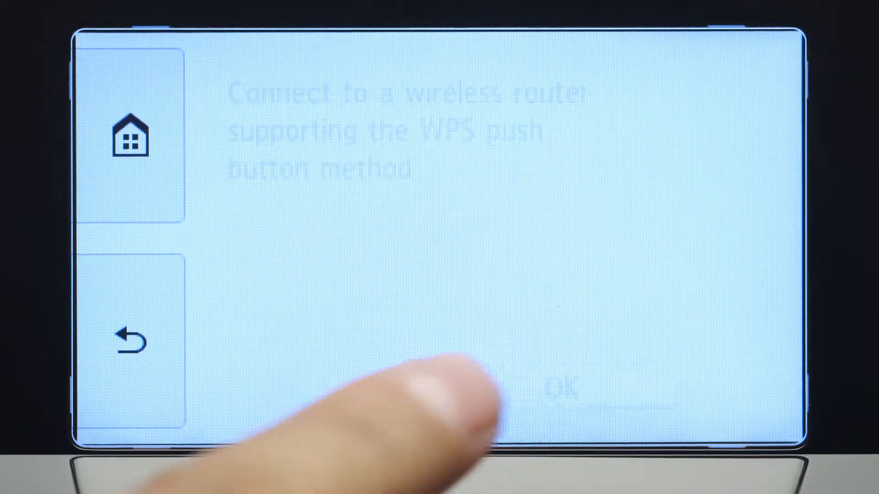
click(560, 387)
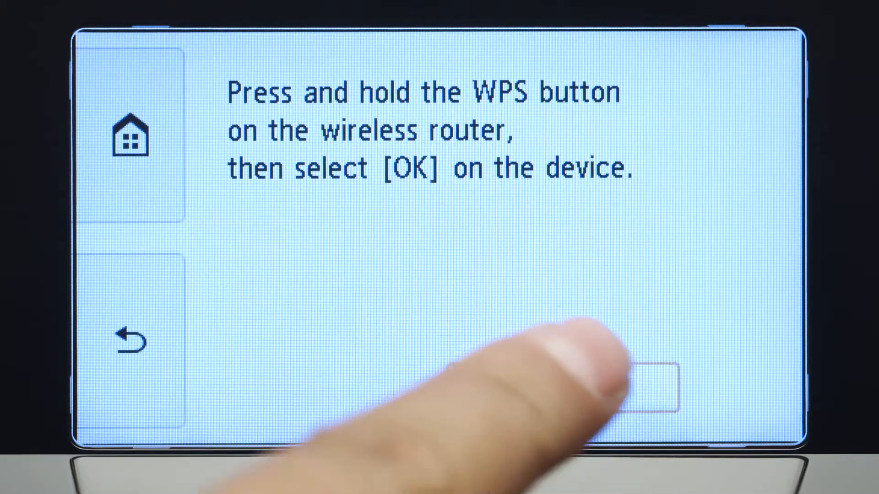
click(658, 389)
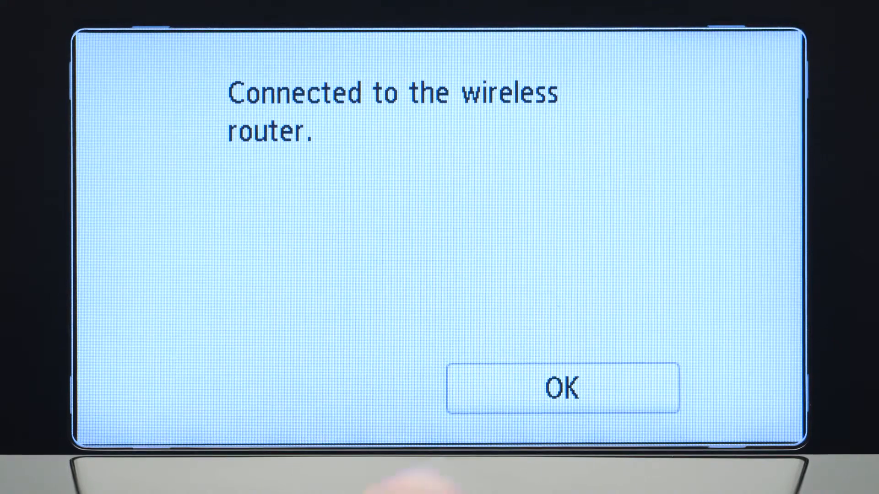
- Acknowledge the router connection and load the ij.start.canon site in Safari
click(562, 387)
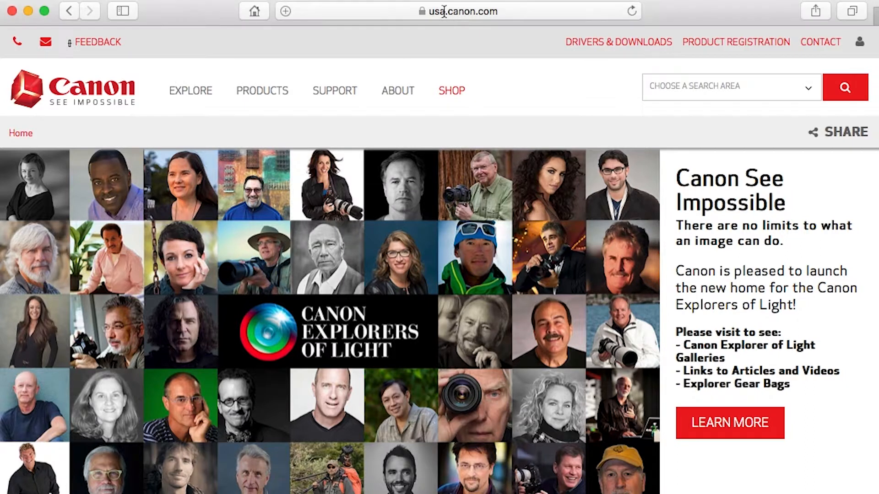
text(ij.start)
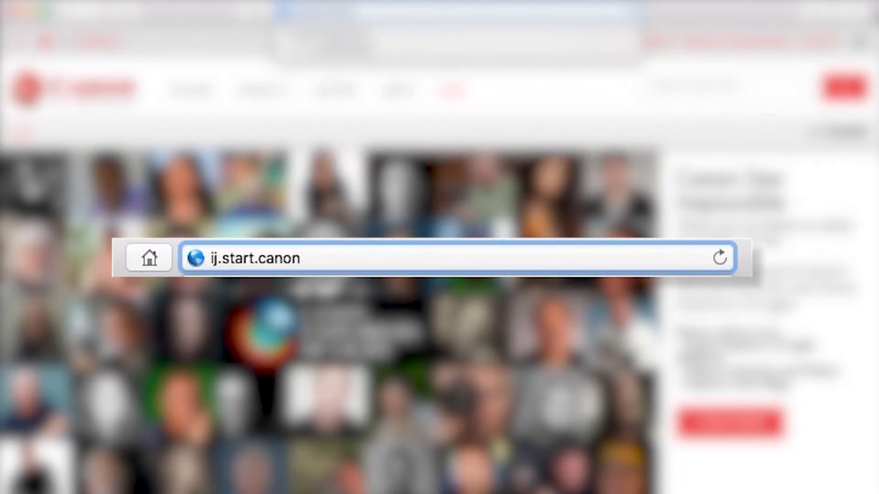
key(Return)
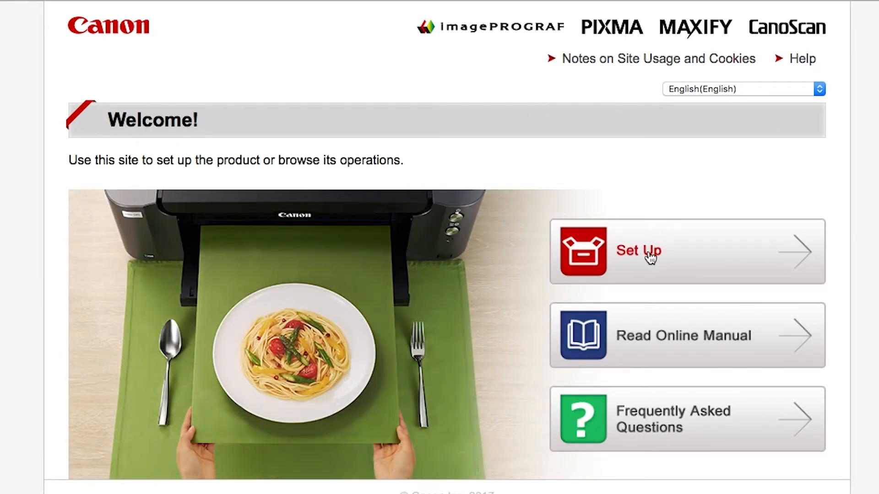
- Search Set Up for product TS8120 to reach its Mac device page
click(638, 251)
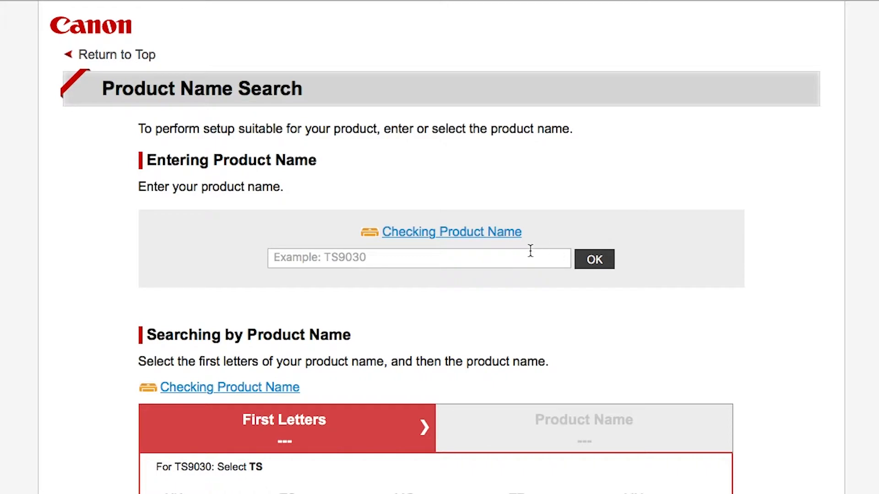
text(T)
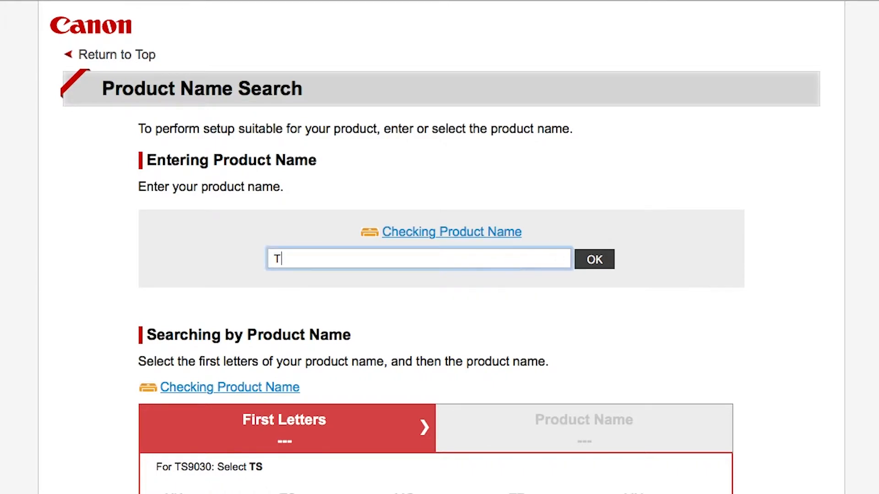
text(S8120)
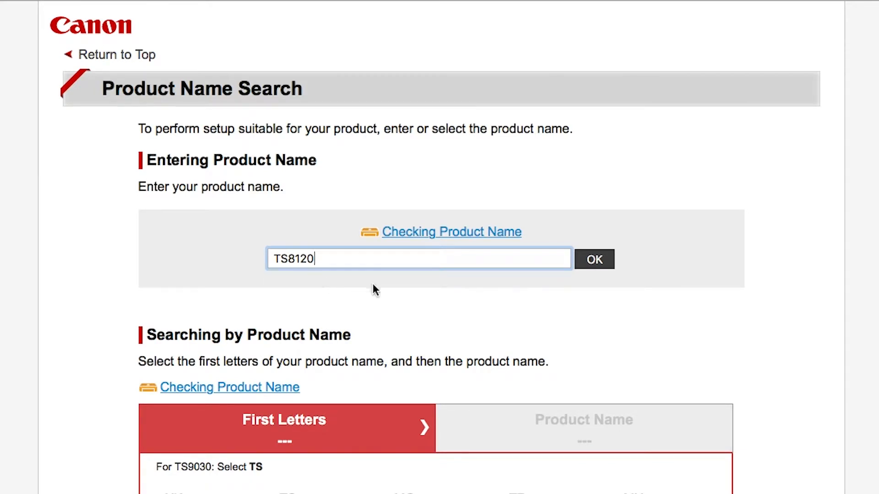
click(593, 259)
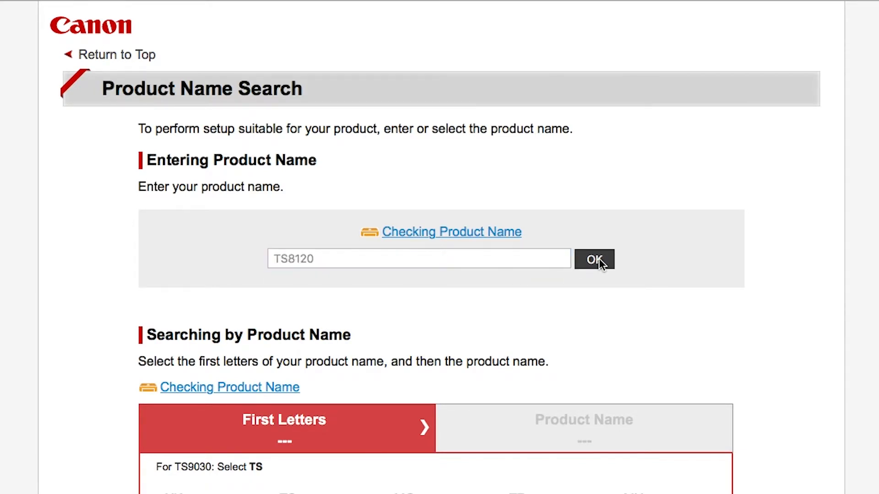
click(594, 259)
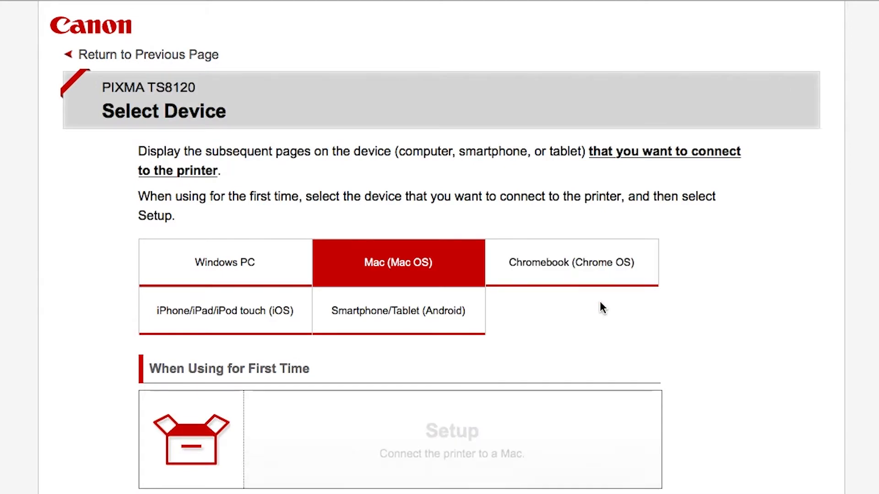
mouse_move(490, 421)
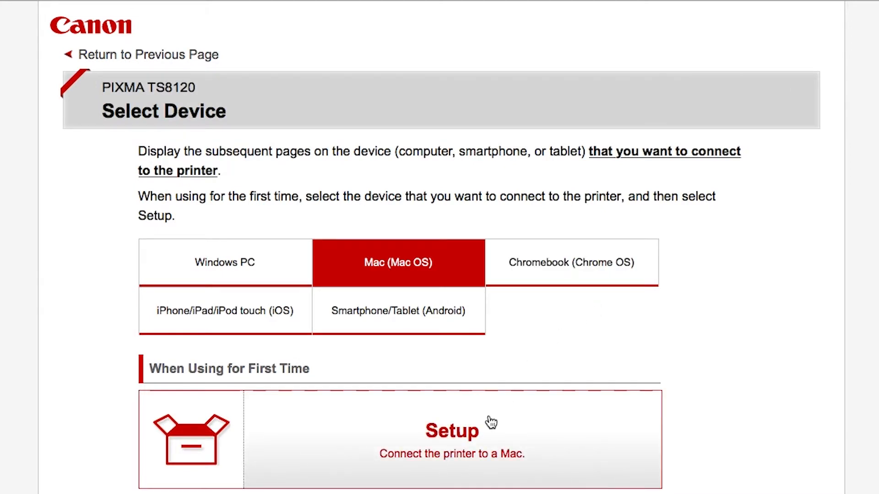
- Download the mac-ts8100 setup disk image and launch Setup from it
click(451, 437)
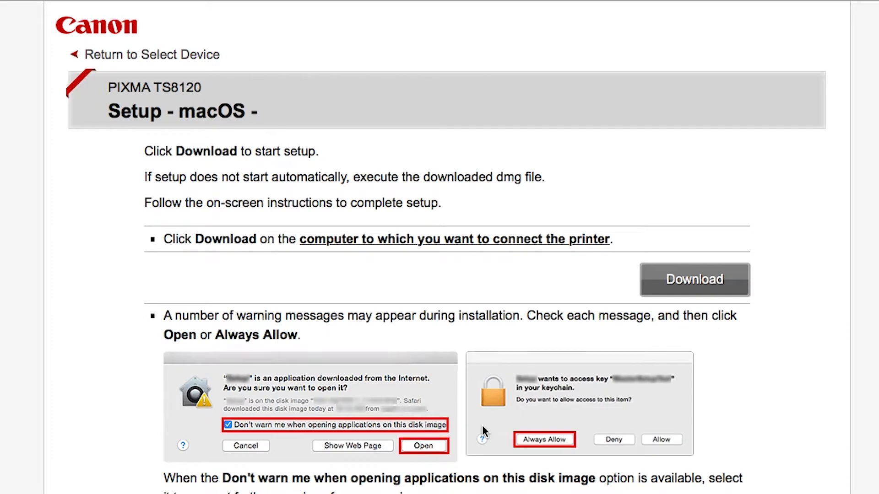
mouse_move(704, 292)
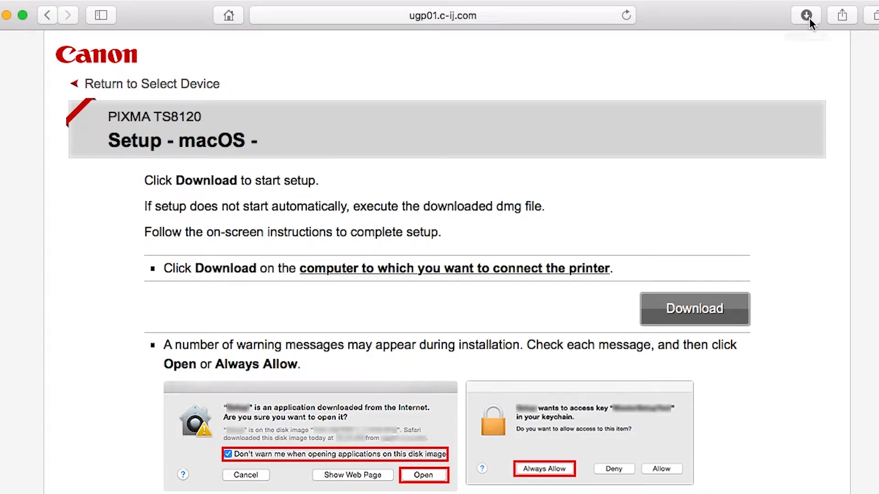
click(805, 16)
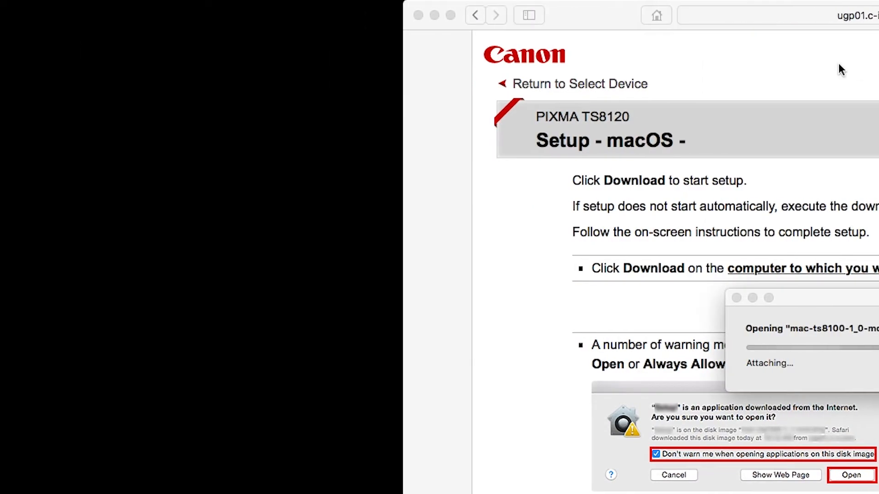
click(849, 474)
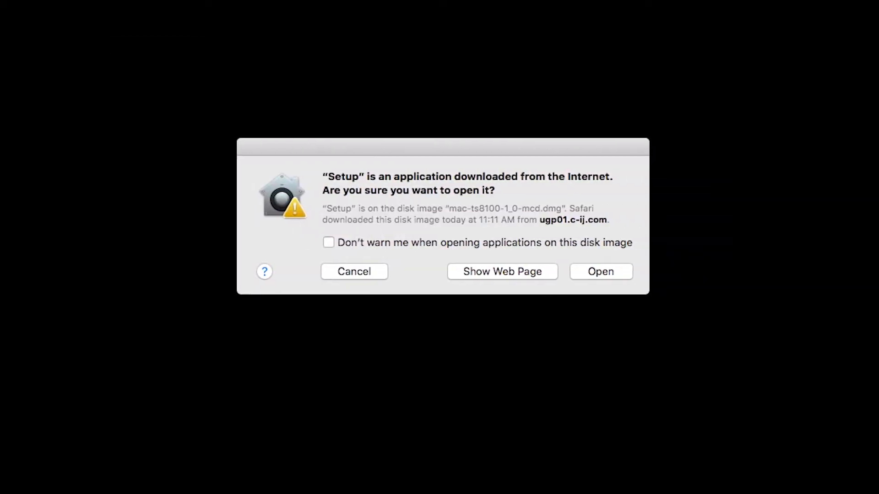
mouse_move(253, 187)
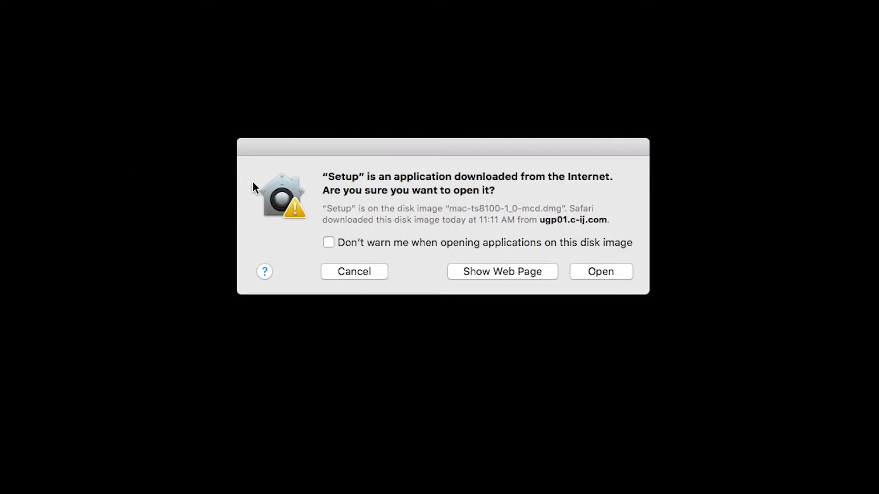
- Allow Setup to open and authorize its helper tool with the admin password
click(600, 271)
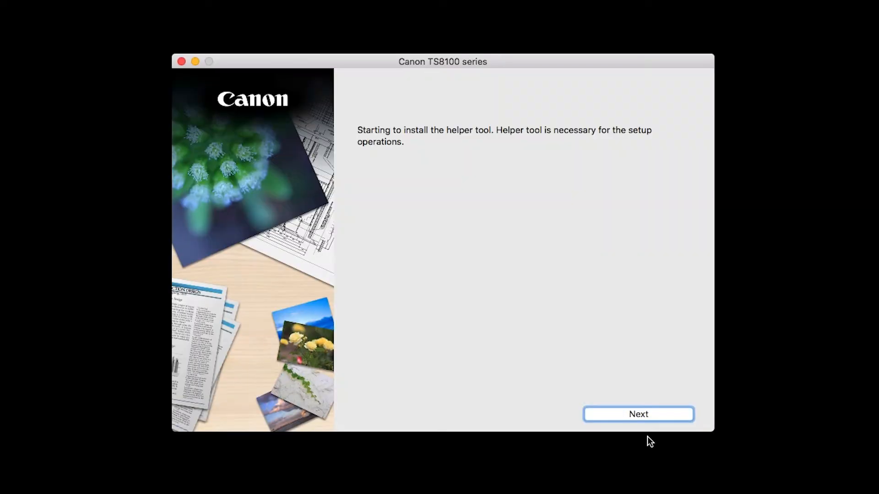
click(637, 414)
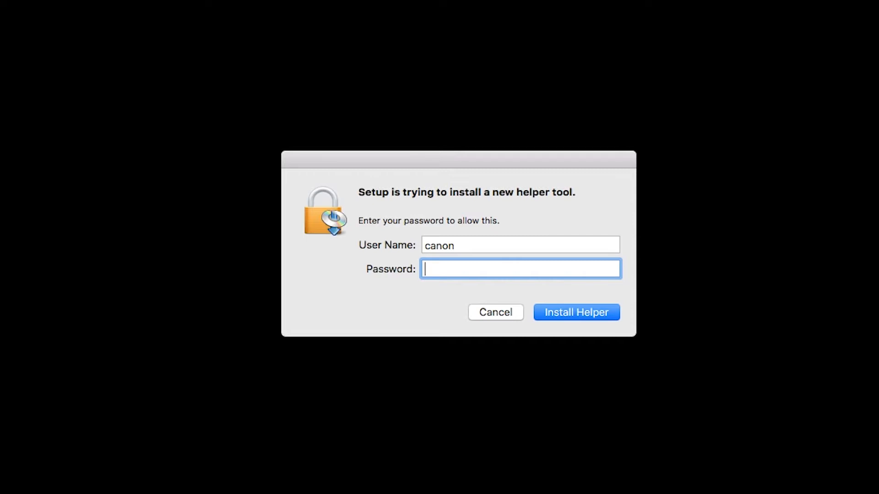
text(••••)
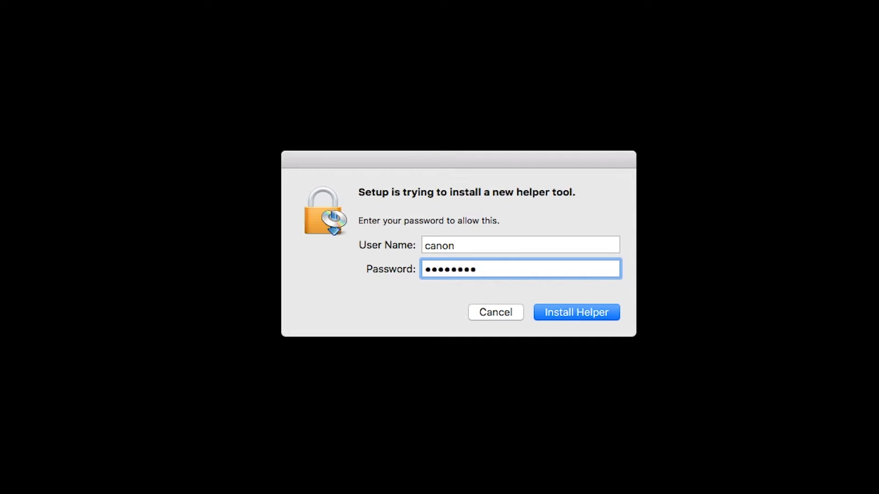
click(576, 312)
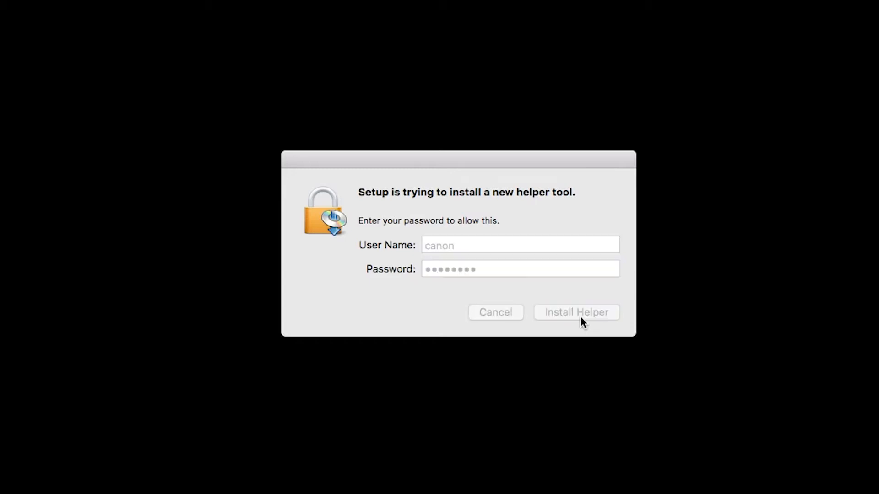
click(576, 312)
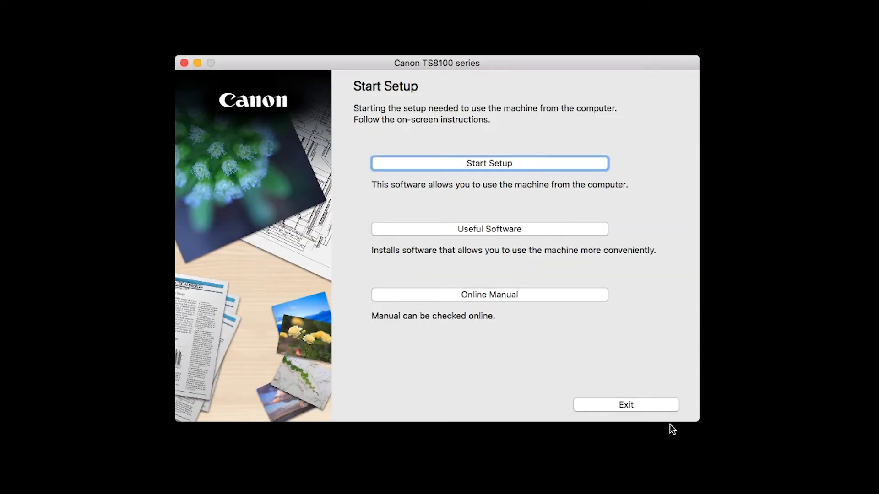
mouse_move(673, 446)
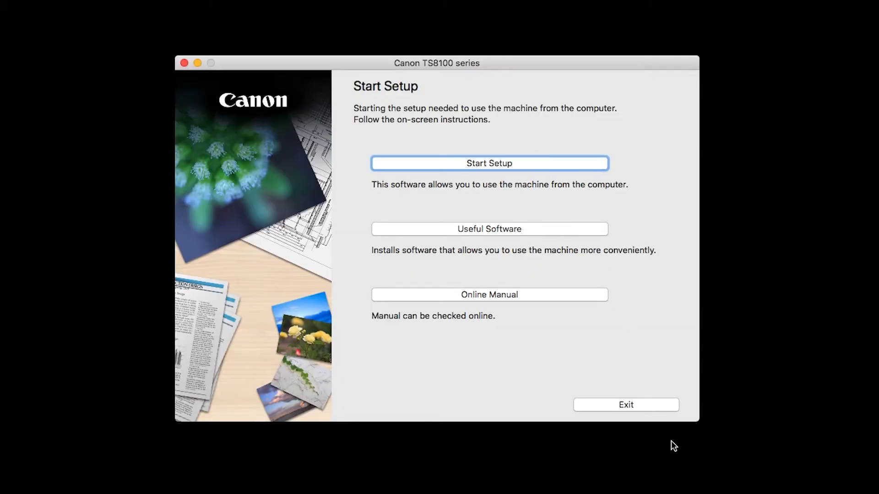
- Choose Start Setup and pick United States in the country list
click(489, 163)
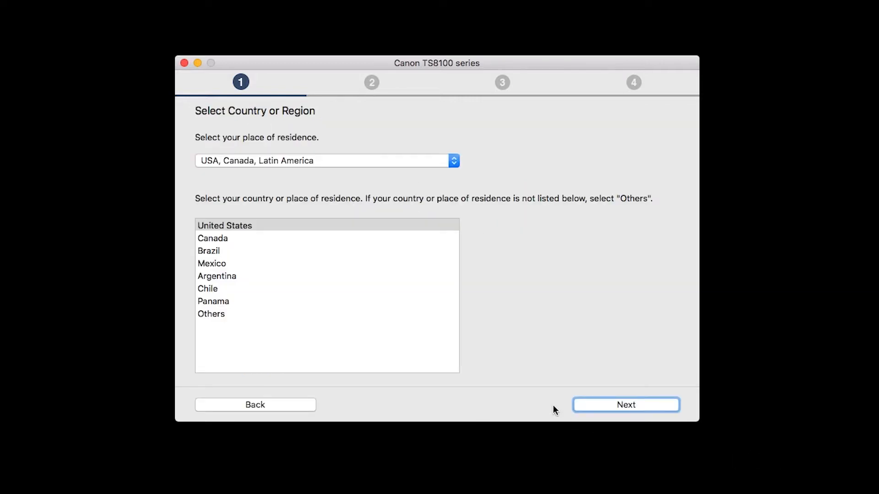
click(225, 225)
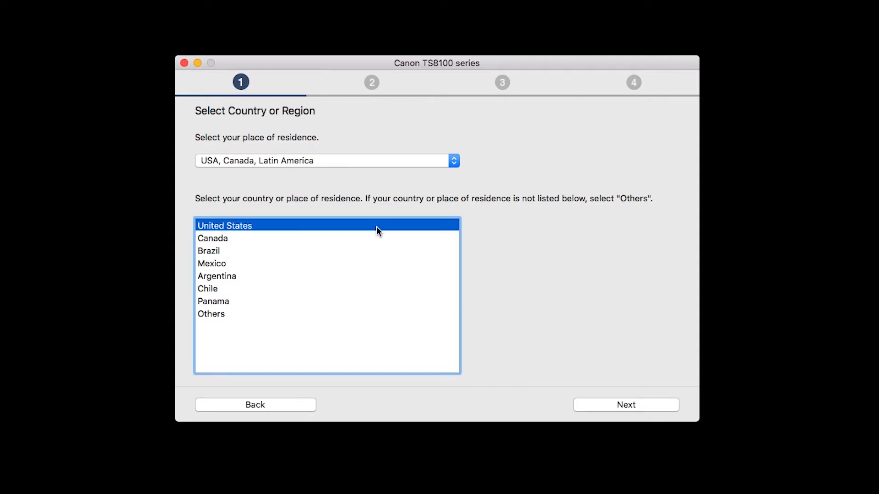
mouse_move(452, 279)
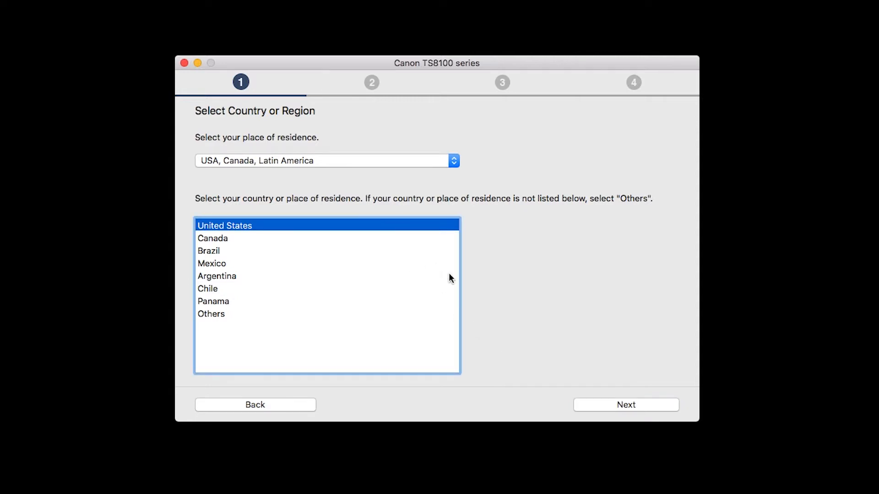
- Continue past country selection, accept the license, and agree to the Extended Survey Program
click(625, 404)
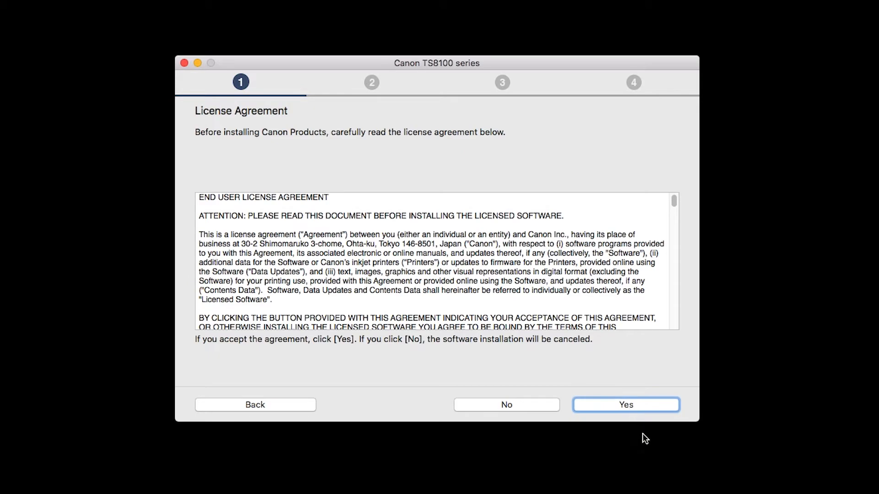
mouse_move(648, 452)
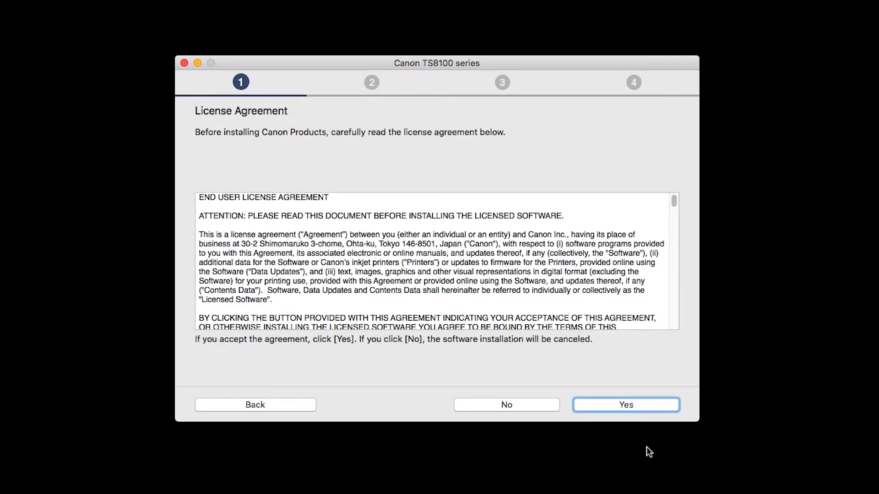
mouse_move(642, 426)
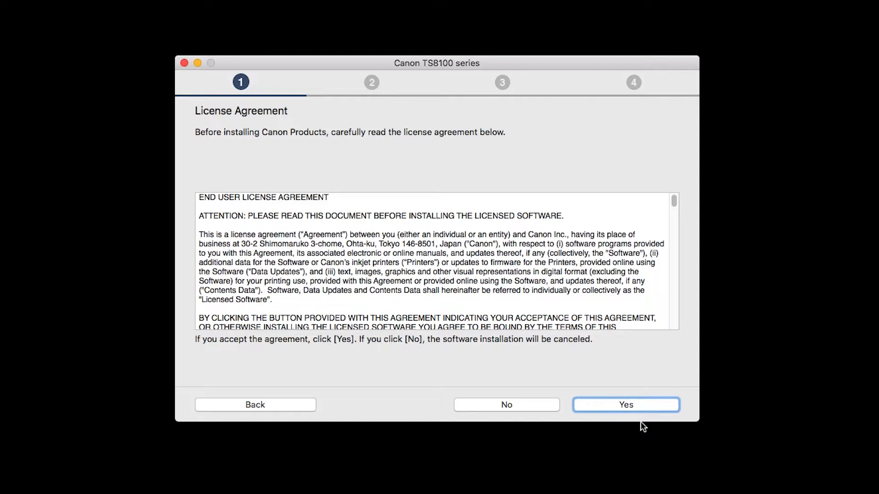
click(626, 404)
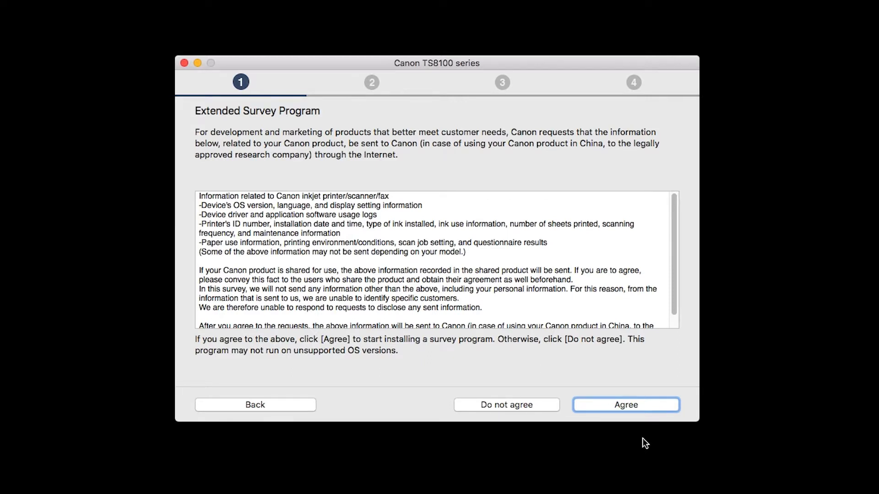
mouse_move(642, 423)
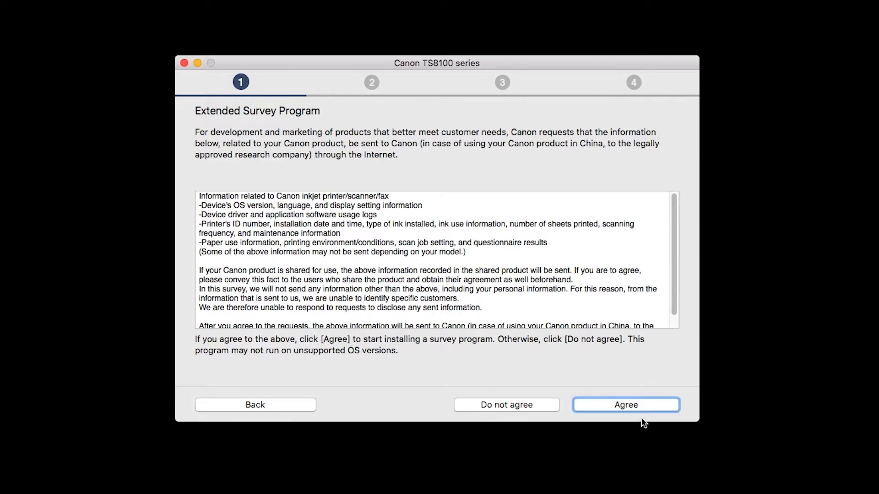
click(625, 405)
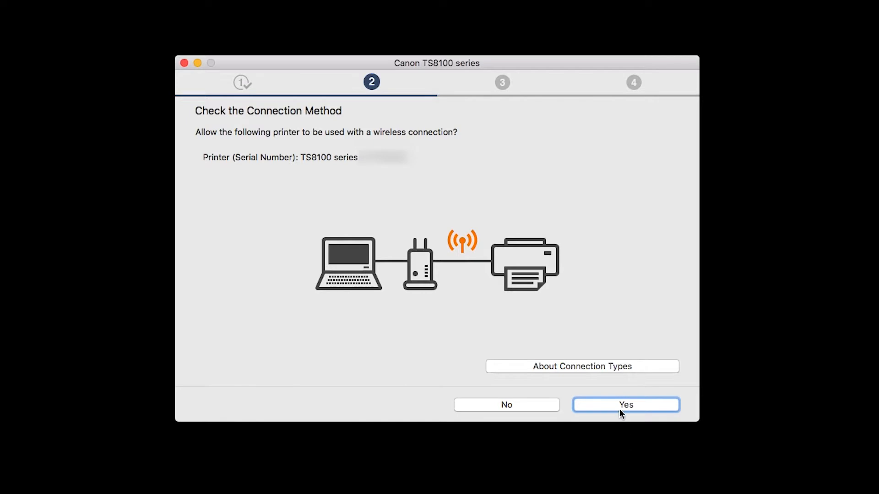
- Confirm wireless connection and allow keychain access to the myhomenetwork Wi-Fi key
click(625, 405)
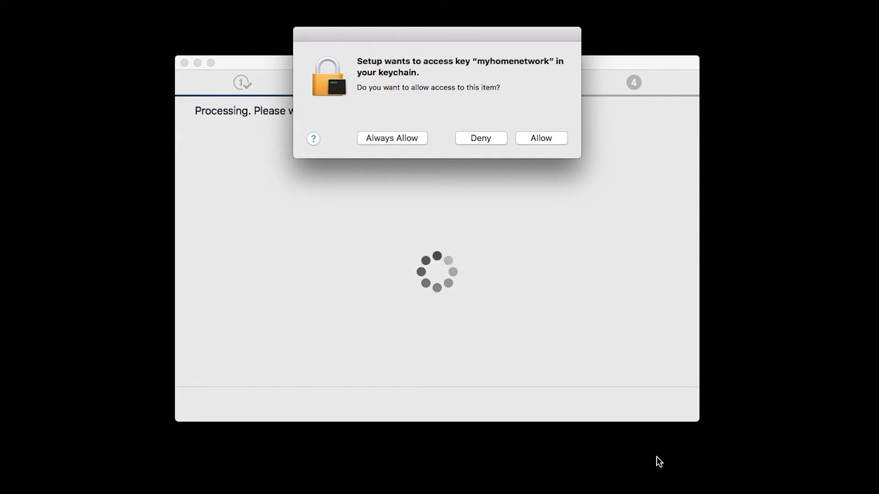
mouse_move(605, 315)
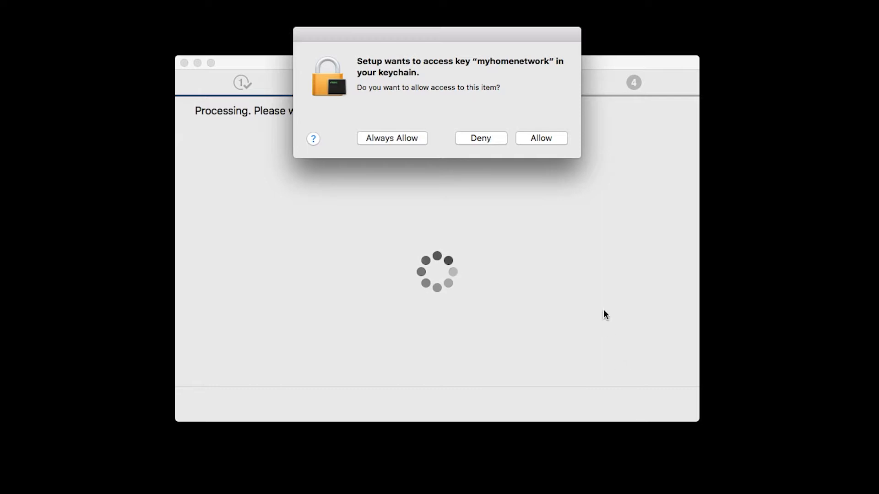
click(540, 138)
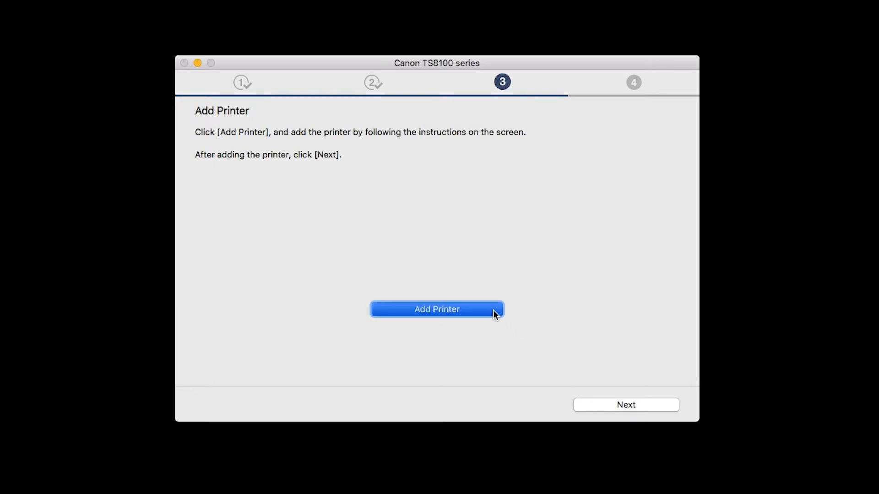
- Add the Canon TS8100 series (Bonjour Multifunction) printer from the Add window
click(436, 308)
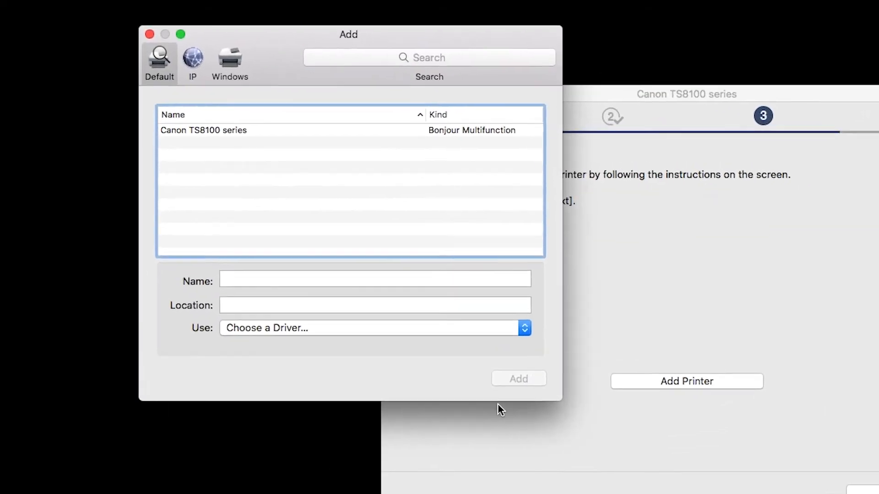
click(202, 130)
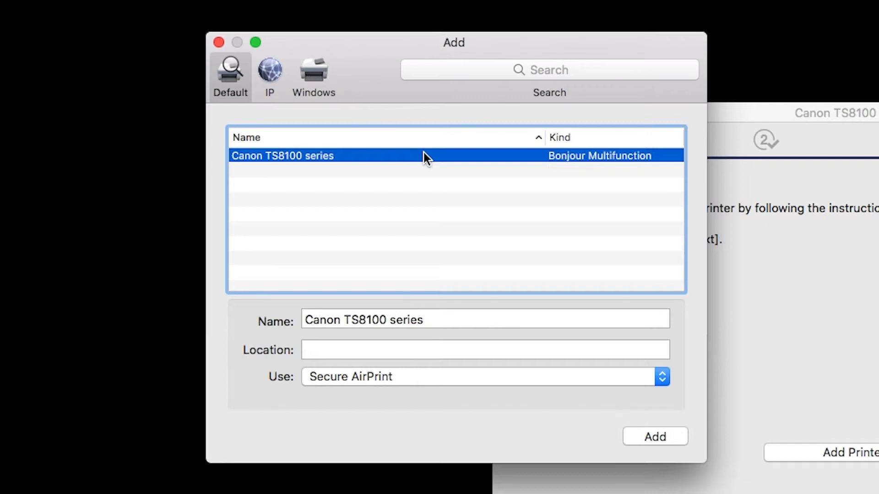
mouse_move(626, 421)
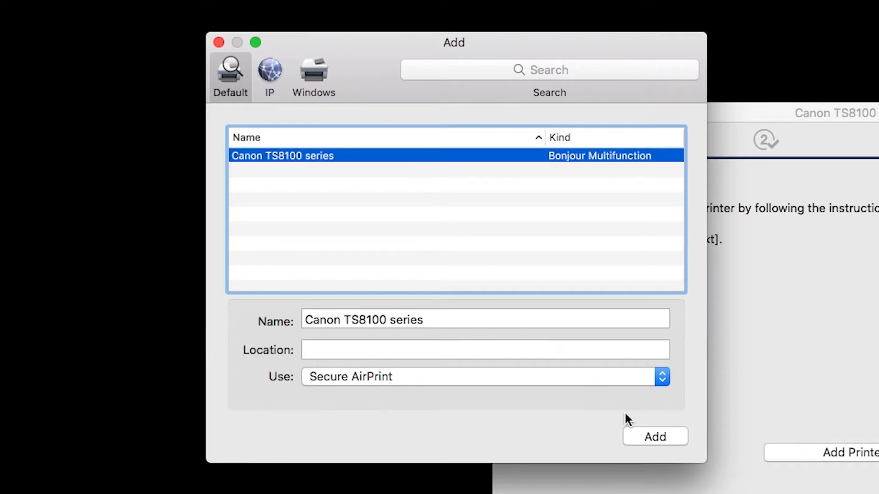
click(654, 437)
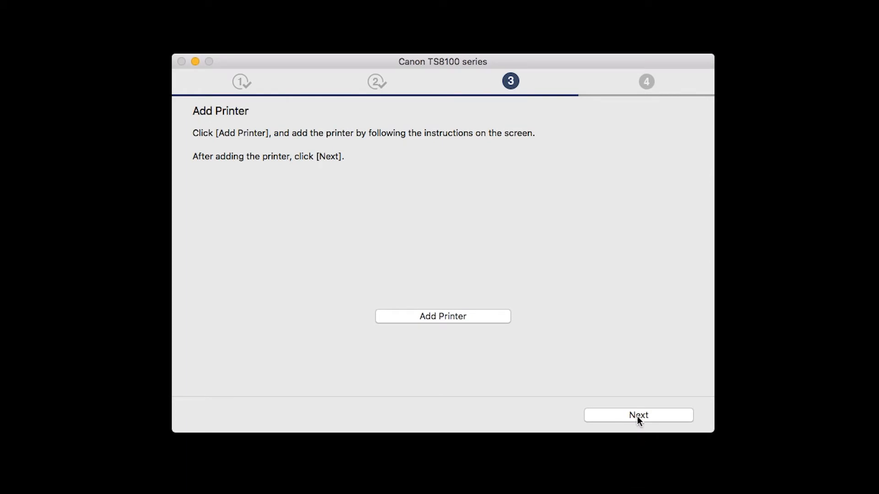
- Continue past the Add Printer and Print Head Alignment Recommended screens
click(637, 415)
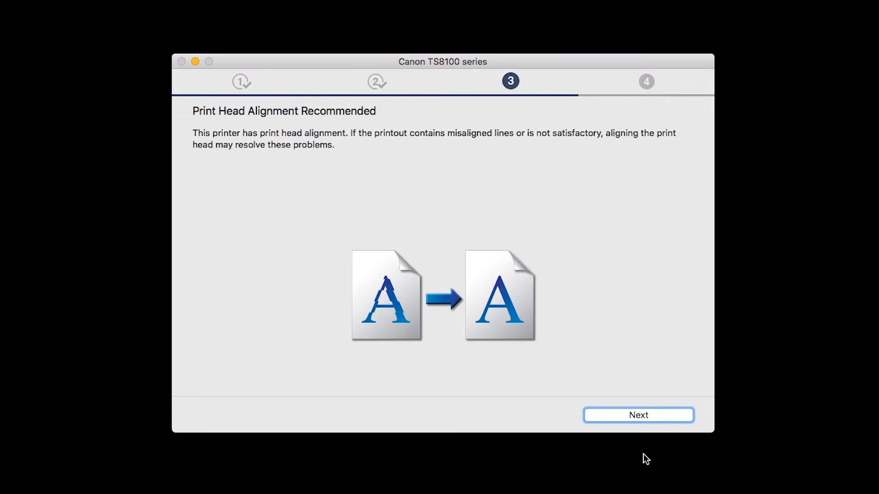
click(638, 415)
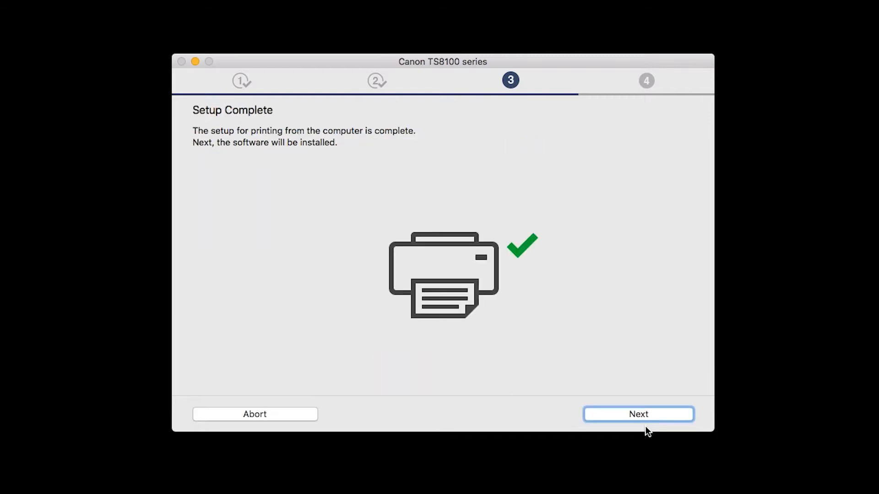
mouse_move(650, 459)
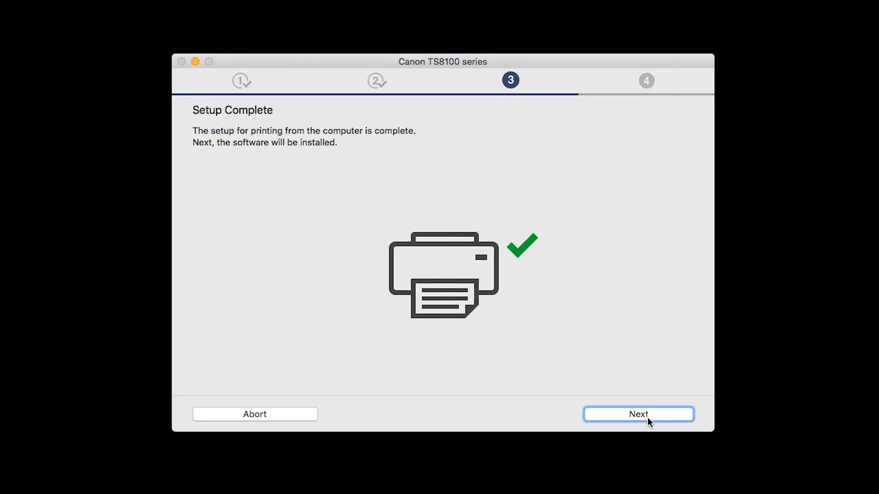
- Select IJ Scan Utility, User's Manual, My Image Garden and Quick Menu, then install them
click(638, 414)
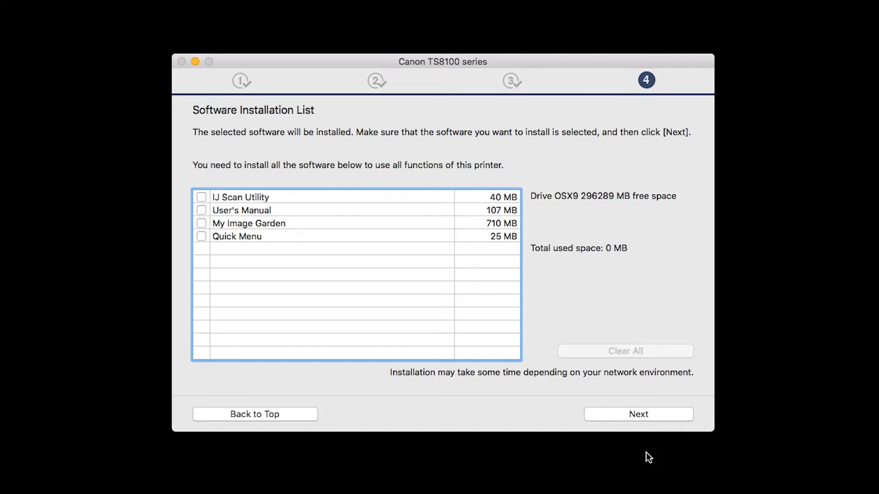
mouse_move(220, 212)
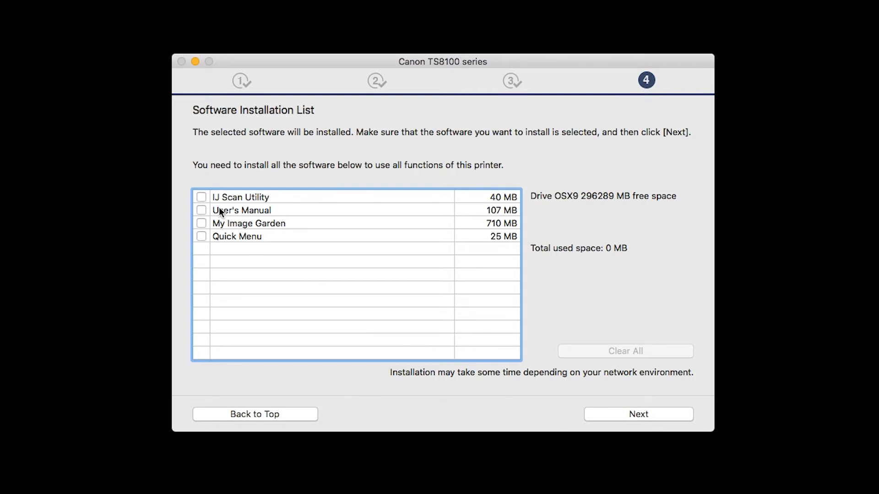
click(200, 197)
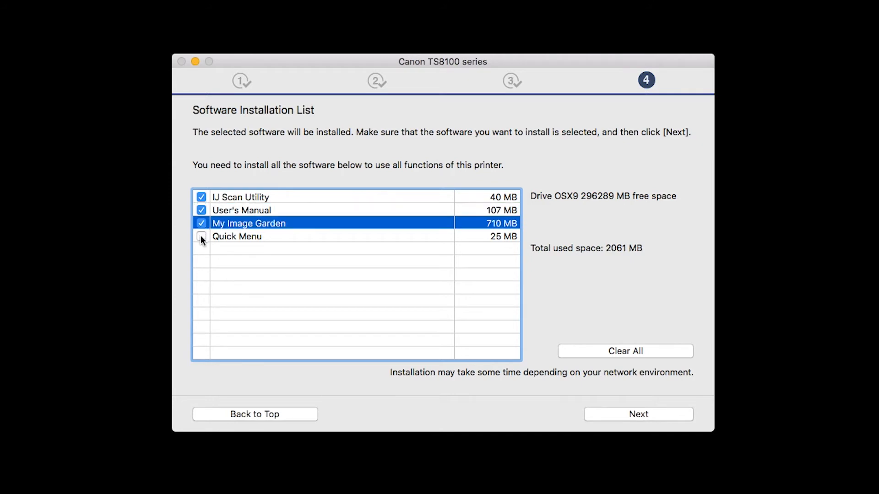
click(201, 236)
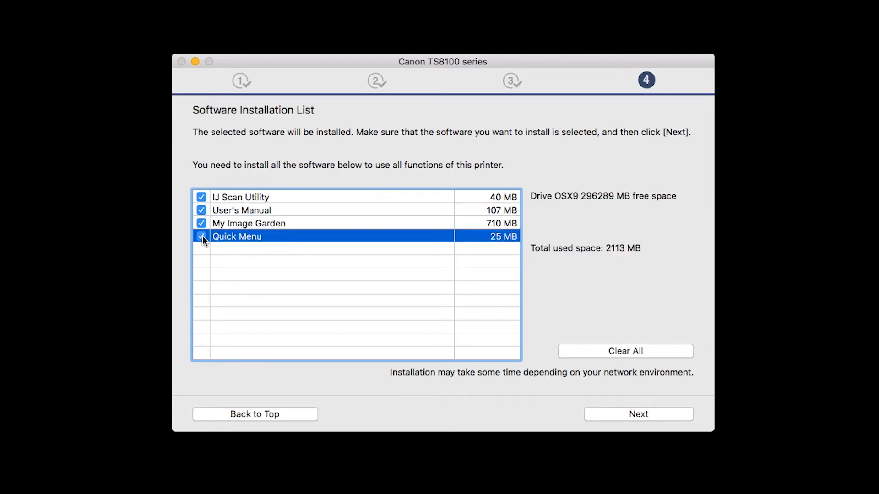
click(201, 236)
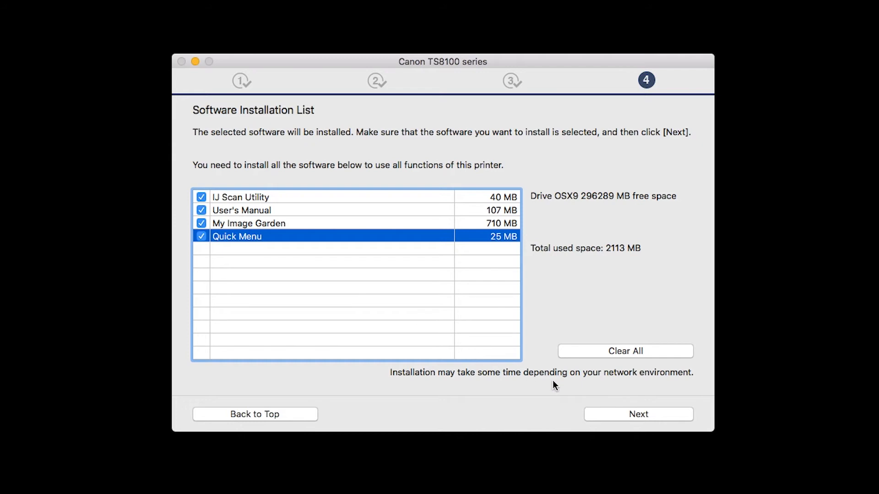
click(637, 415)
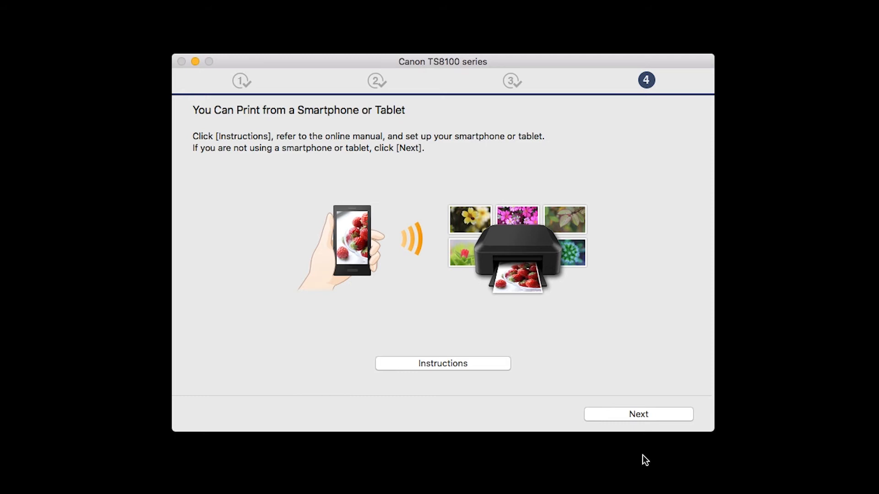
mouse_move(648, 421)
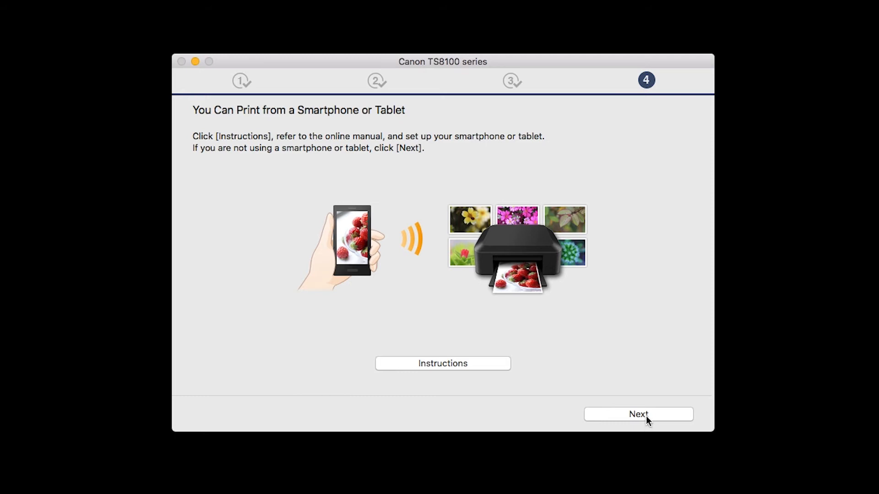
- Skip the smartphone printing page and register the TS8120 with Canon
click(637, 414)
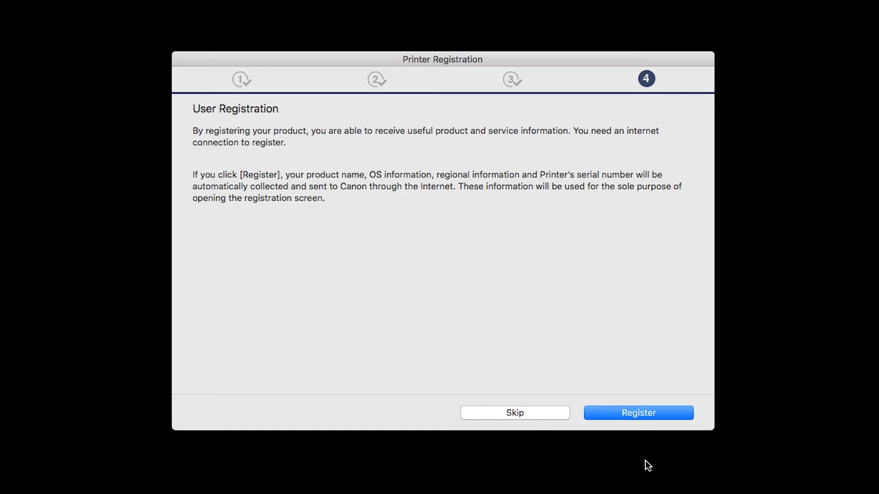
mouse_move(650, 419)
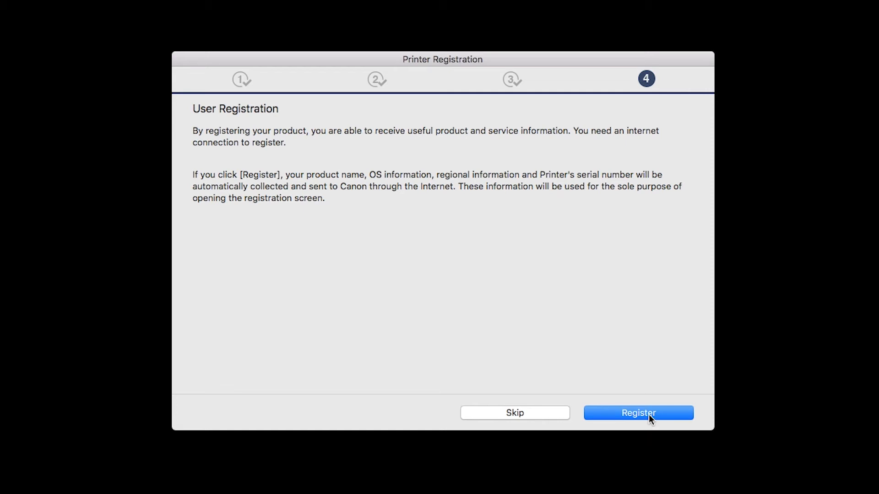
click(637, 413)
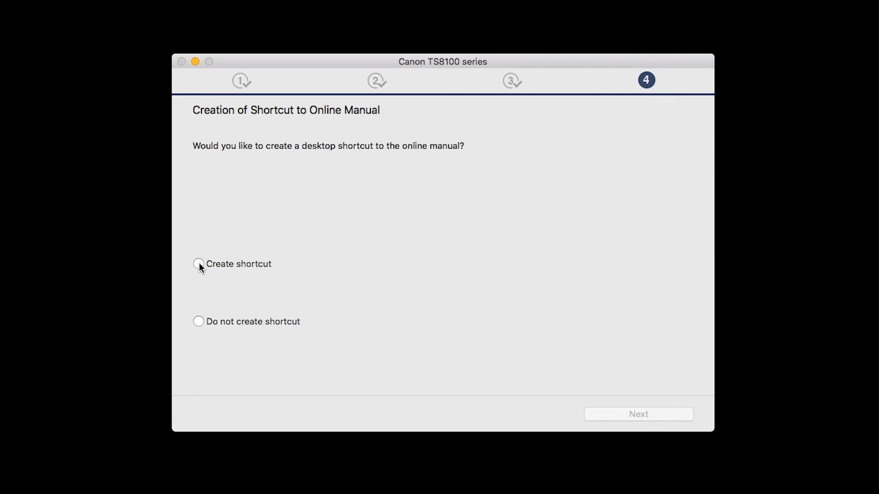
- Choose to create a desktop shortcut to the online manual and confirm
click(198, 264)
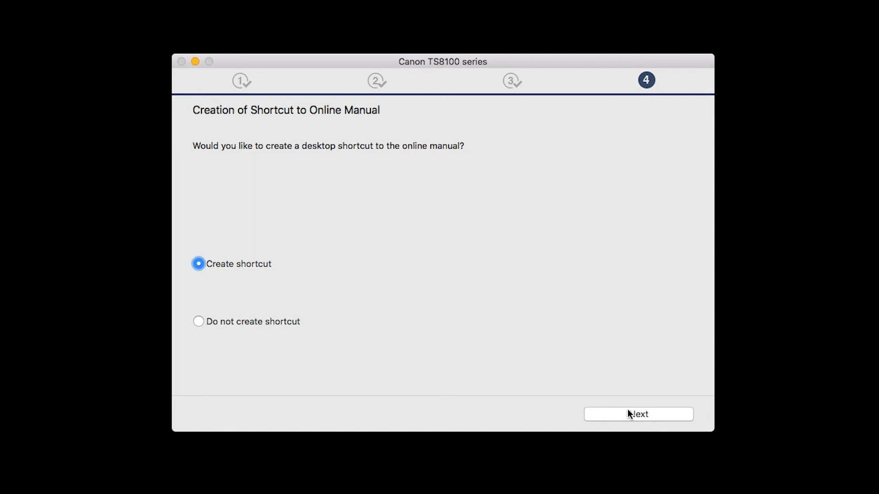
click(638, 414)
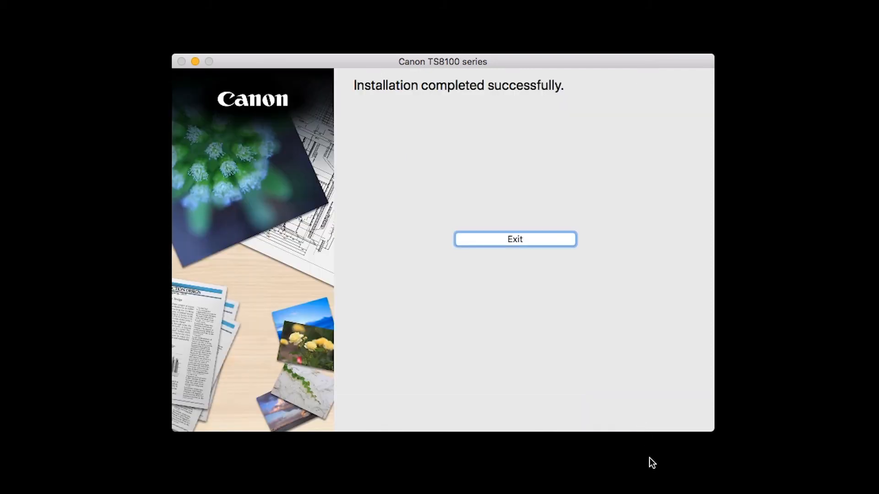
mouse_move(538, 255)
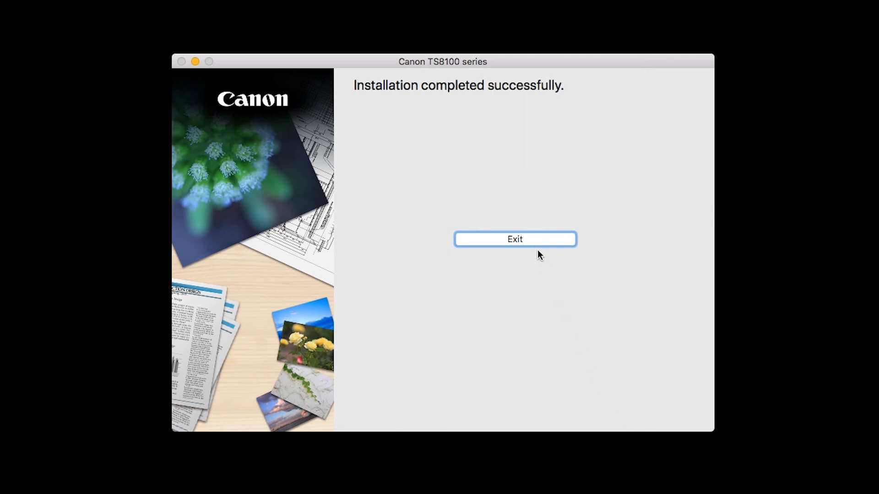